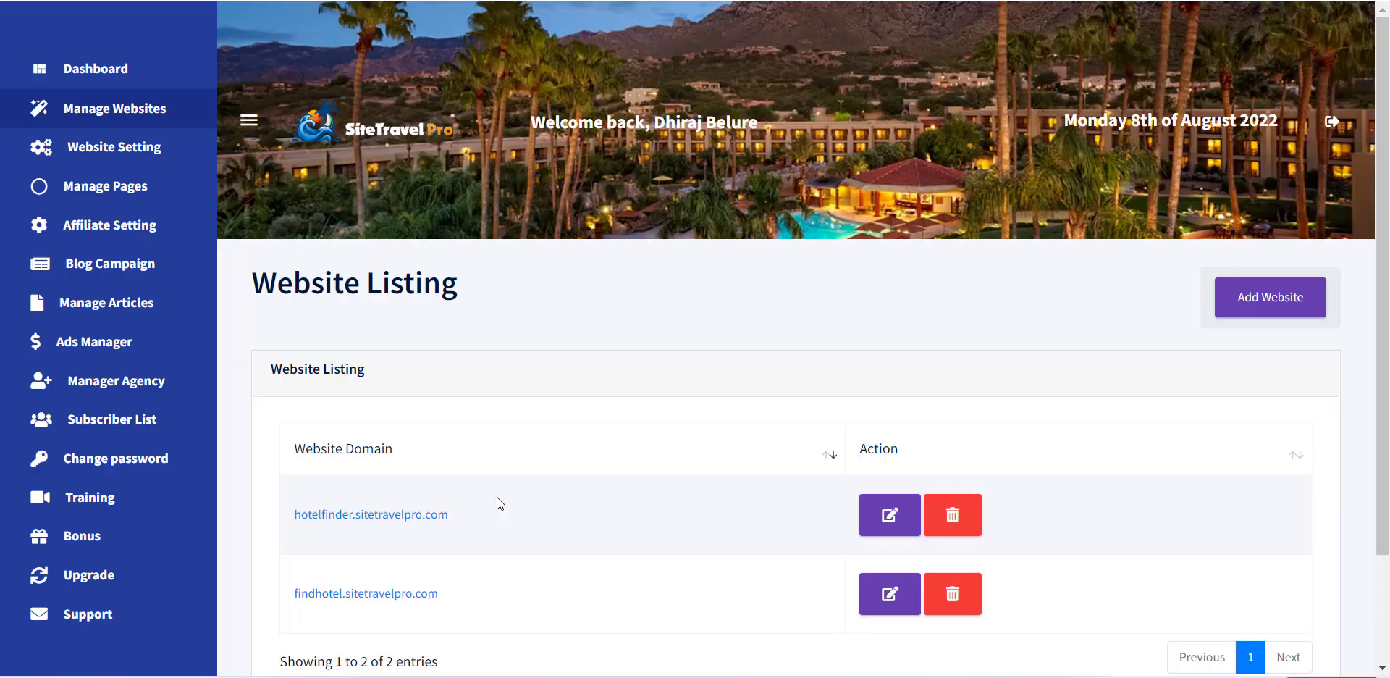
pyautogui.moveTo(508, 391)
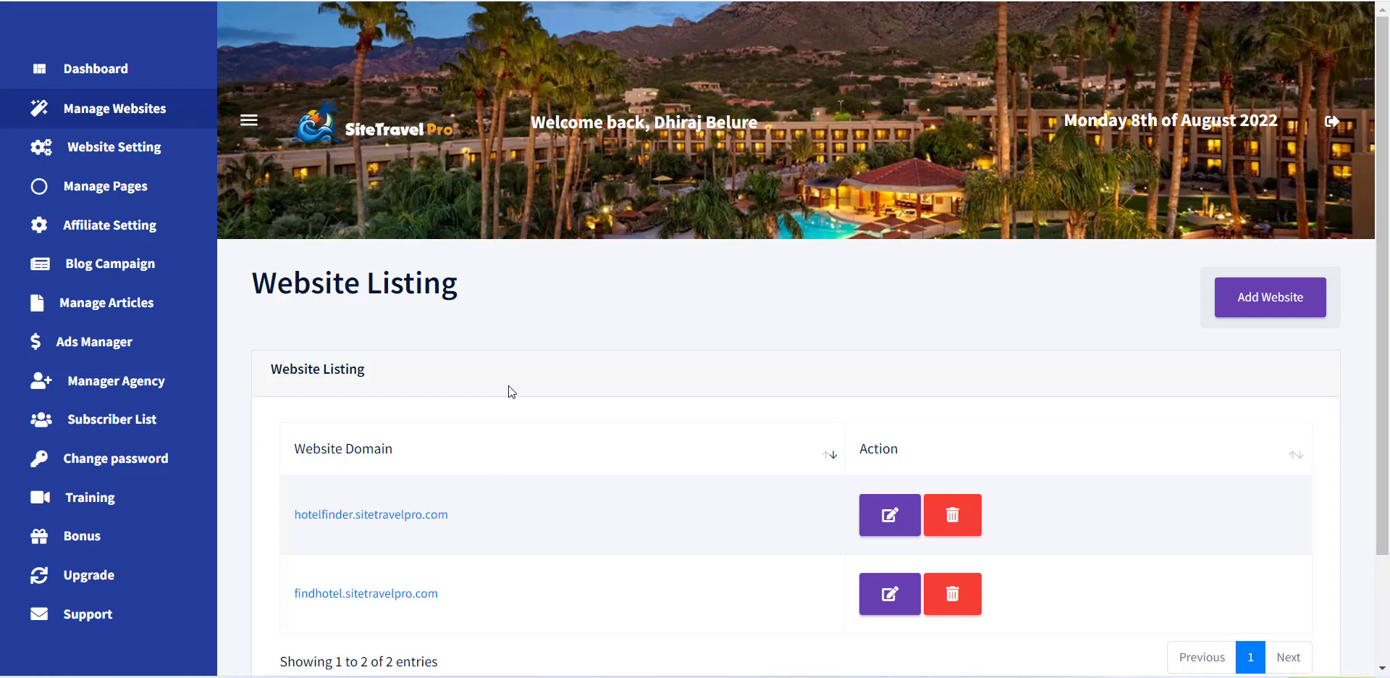
# - Open Website Setting from the sidebar to list both hotel site domains
pyautogui.scroll(-3)
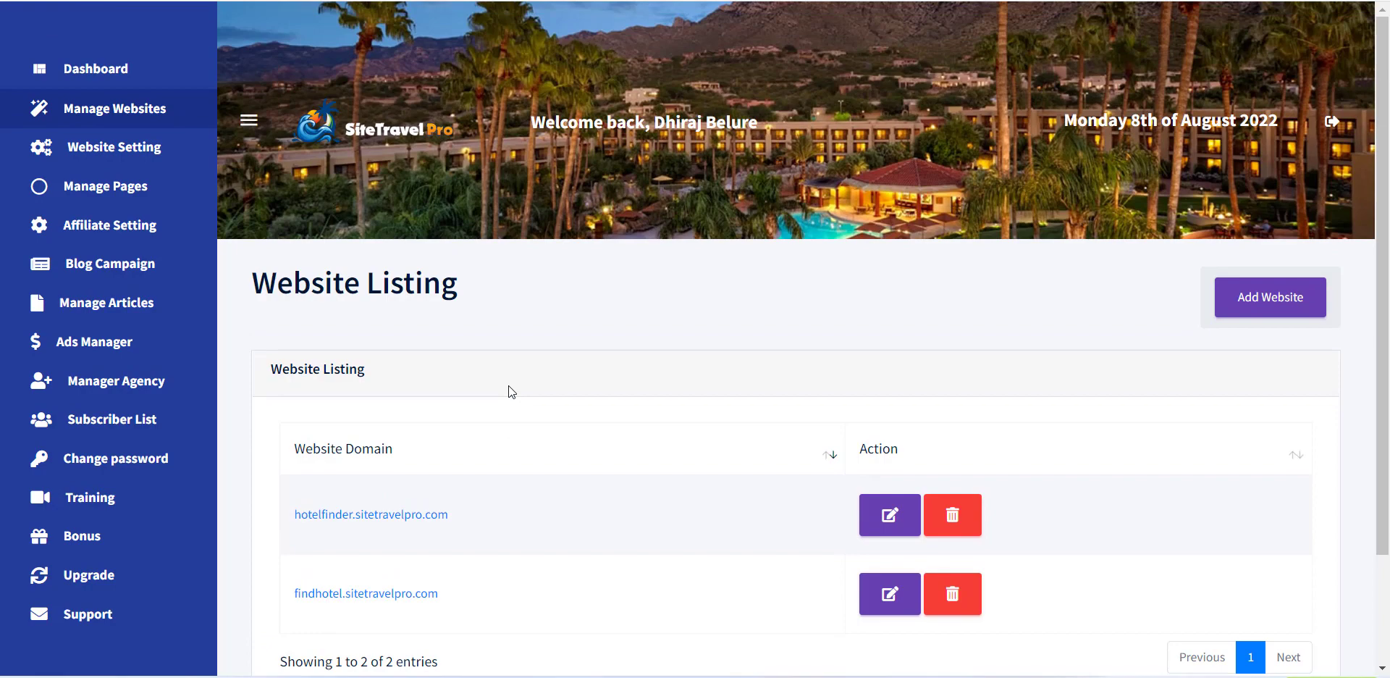
pyautogui.moveTo(511, 383)
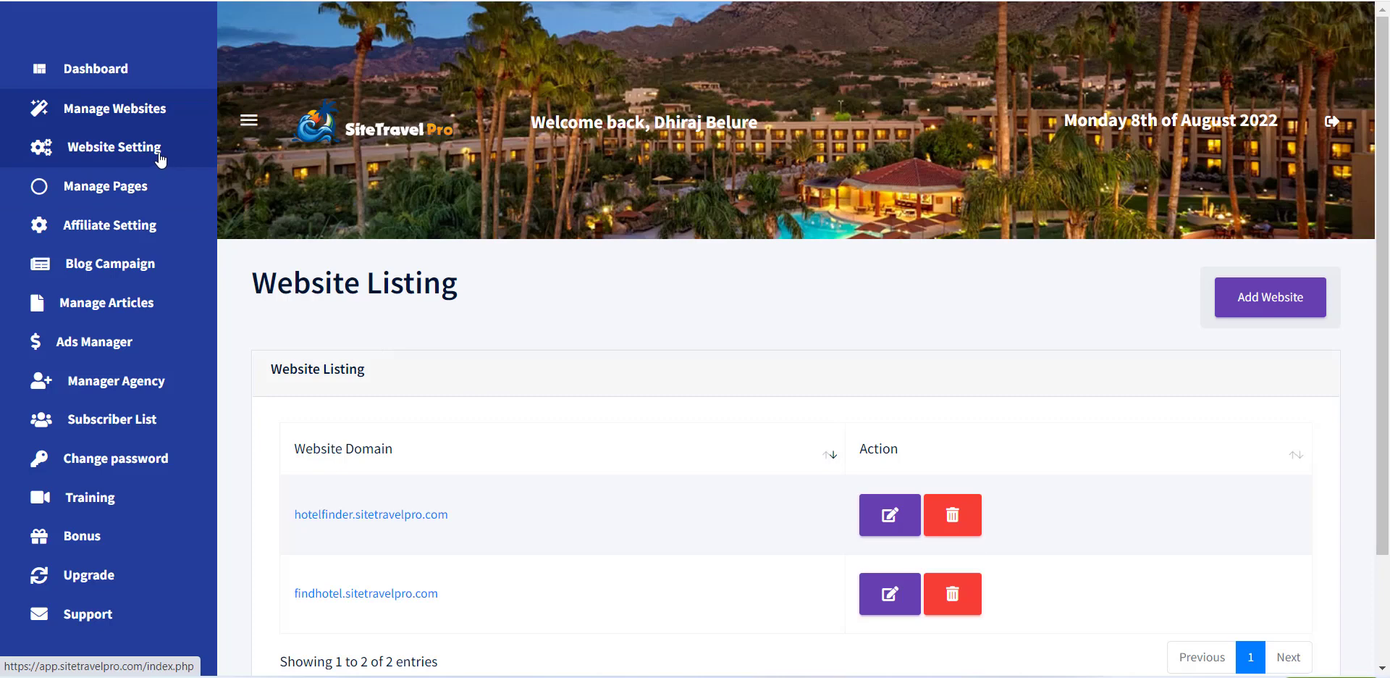
pyautogui.click(113, 147)
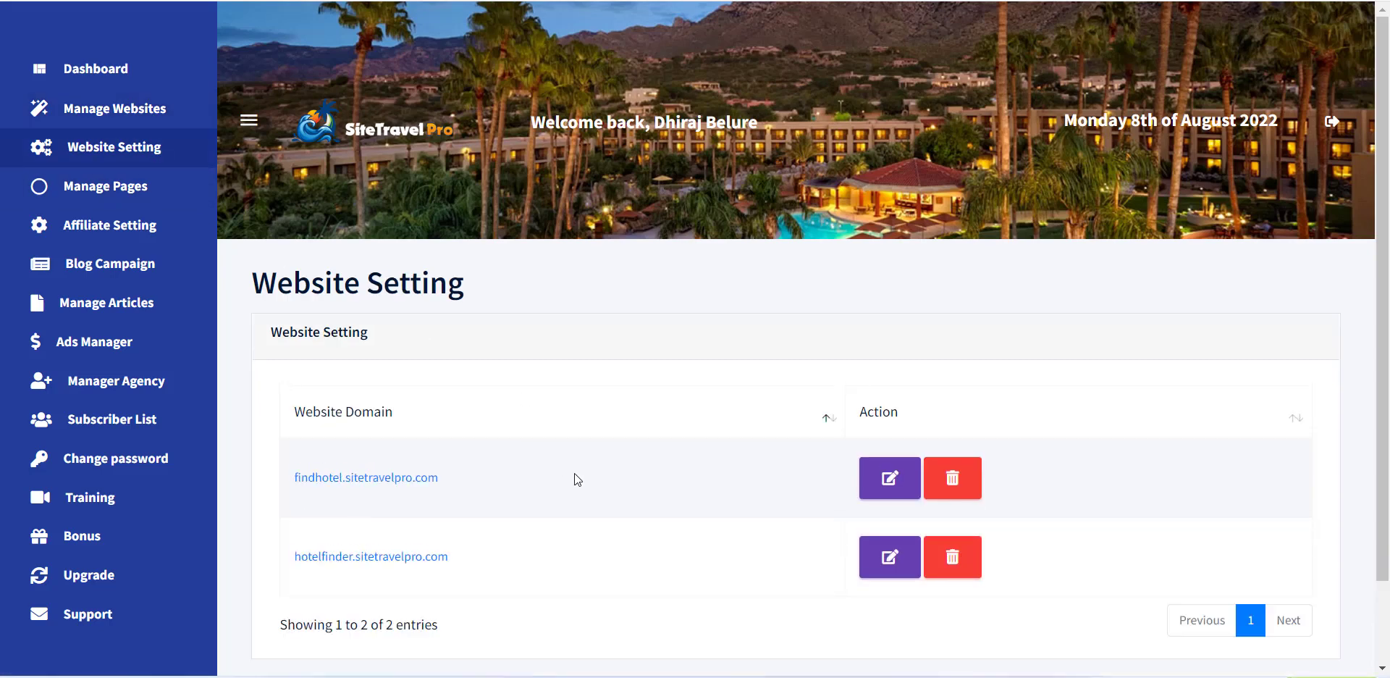
pyautogui.scroll(-3)
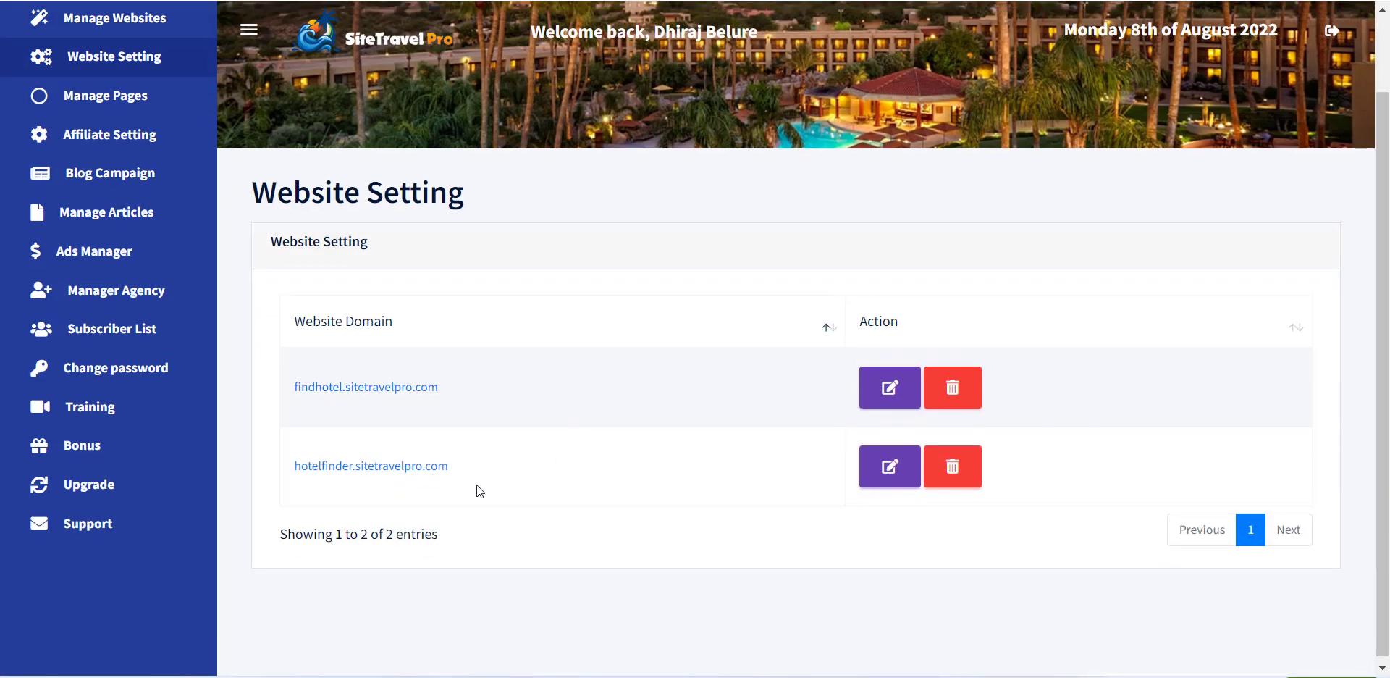
pyautogui.moveTo(541, 512)
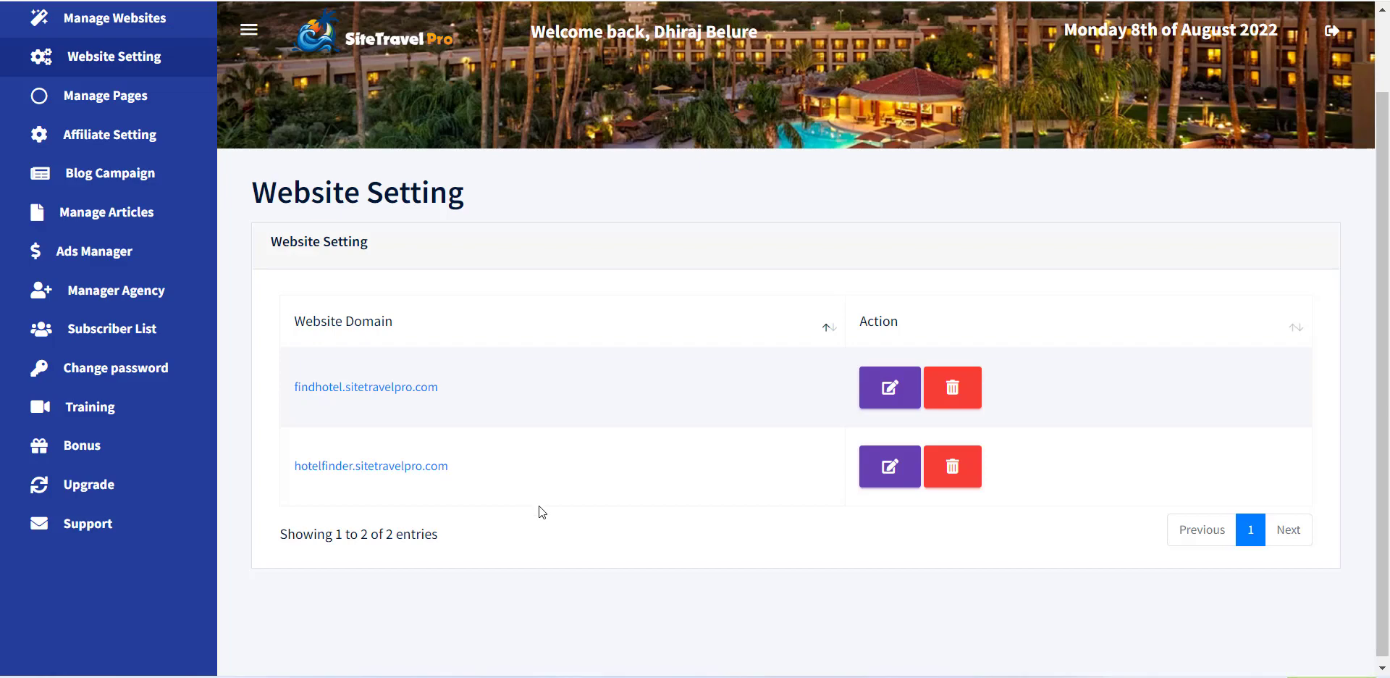
# - Edit a hotel site's settings and choose logo.png for its Website Logo
pyautogui.click(889, 387)
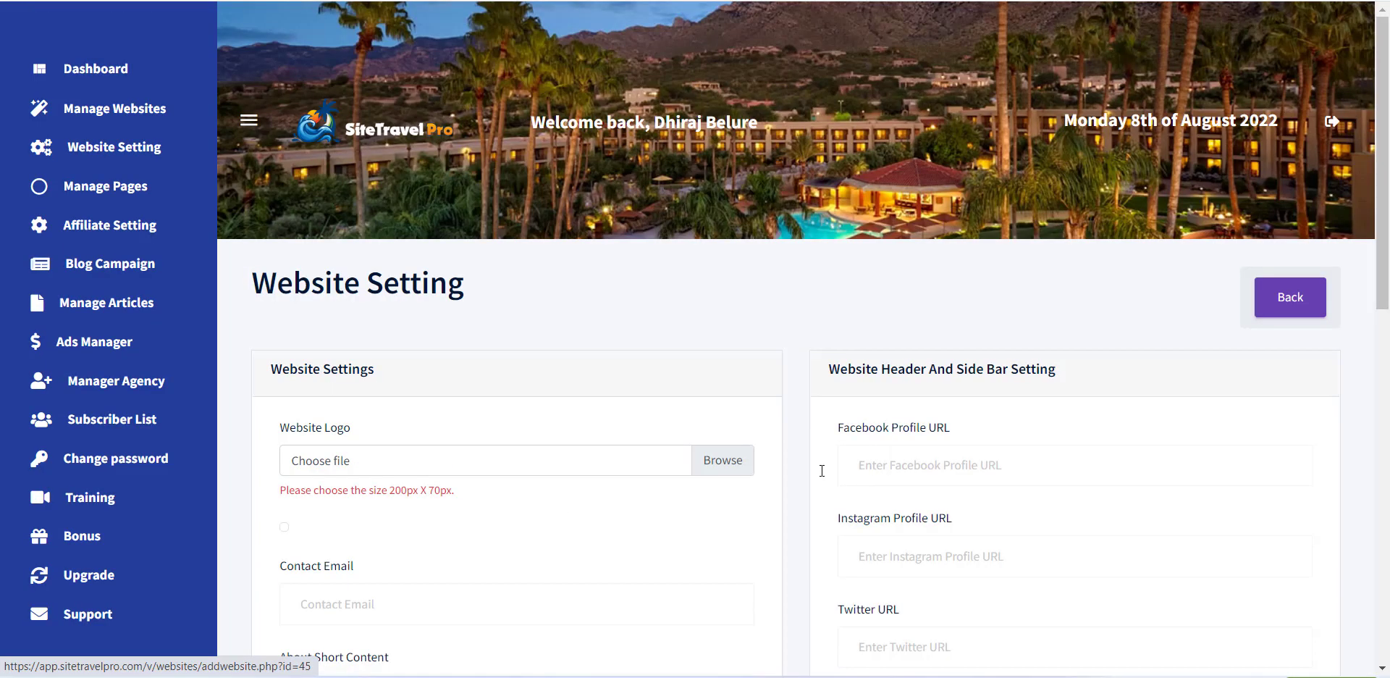
pyautogui.scroll(-3)
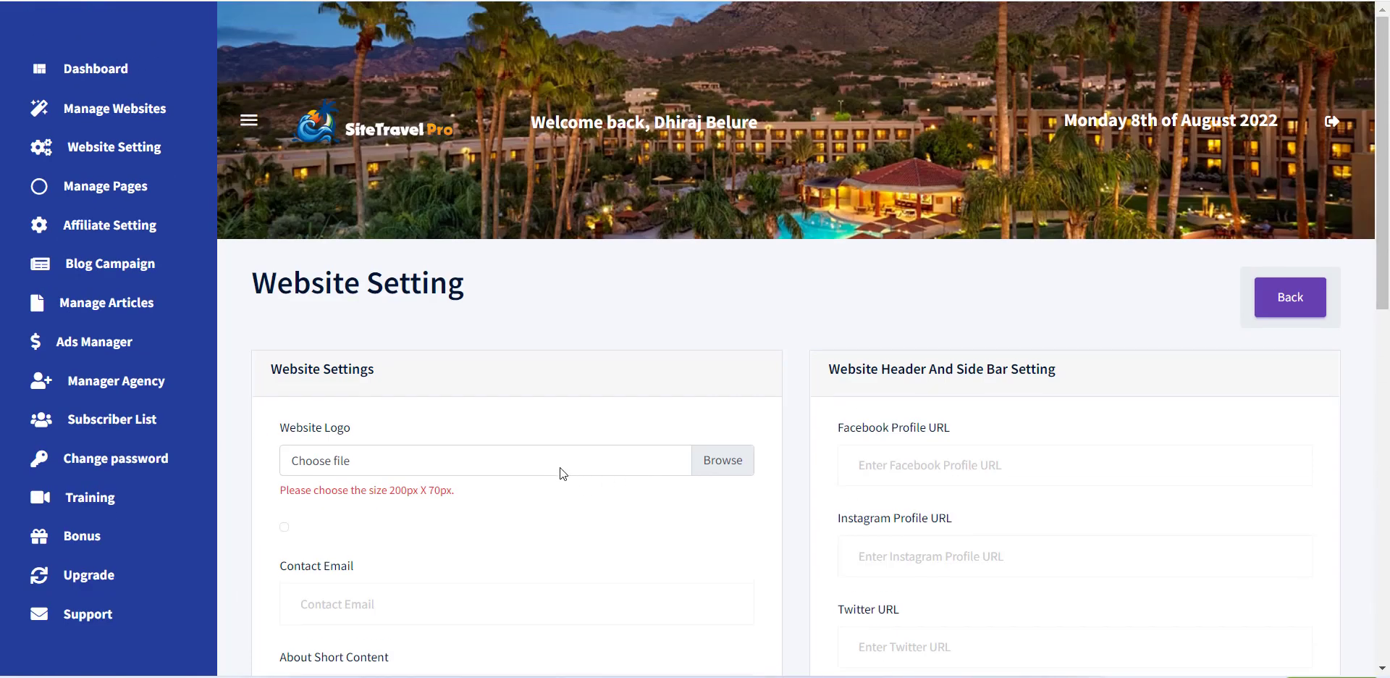
pyautogui.click(722, 460)
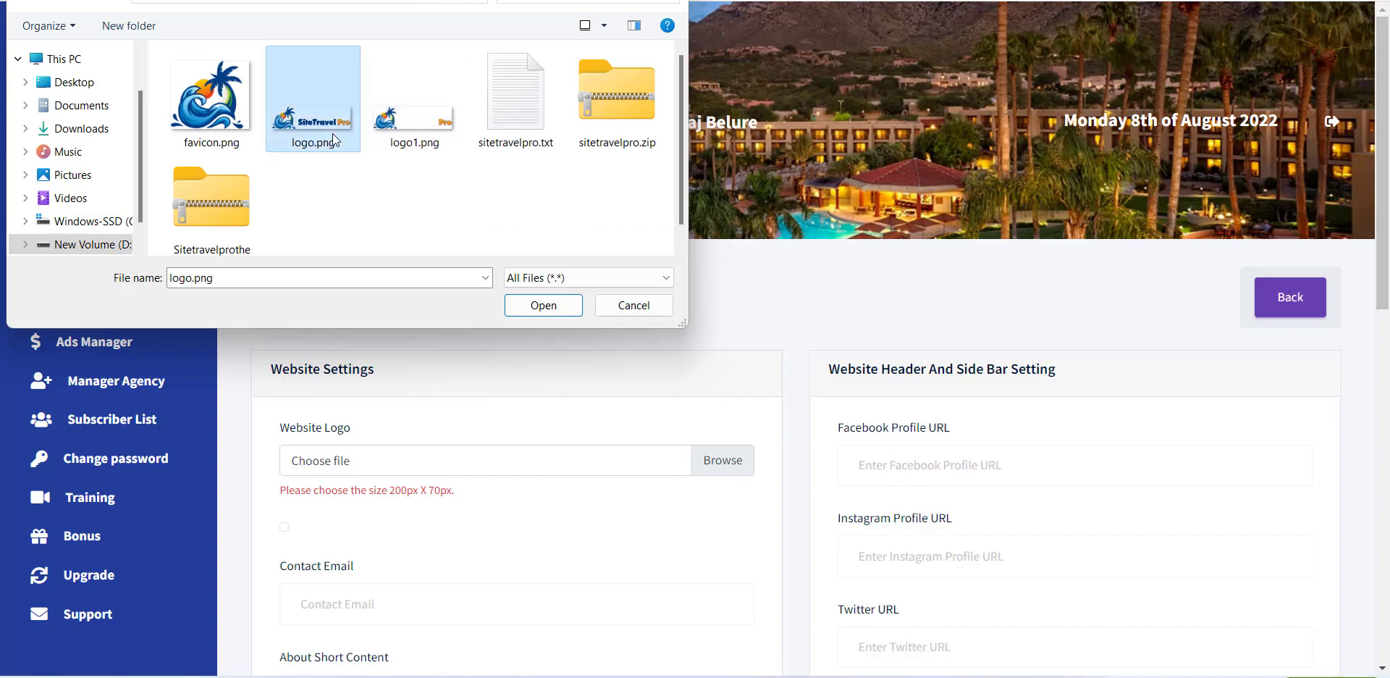
# - Confirm logo.png in the file dialog so the SiteTravel Pro logo previews
pyautogui.click(543, 304)
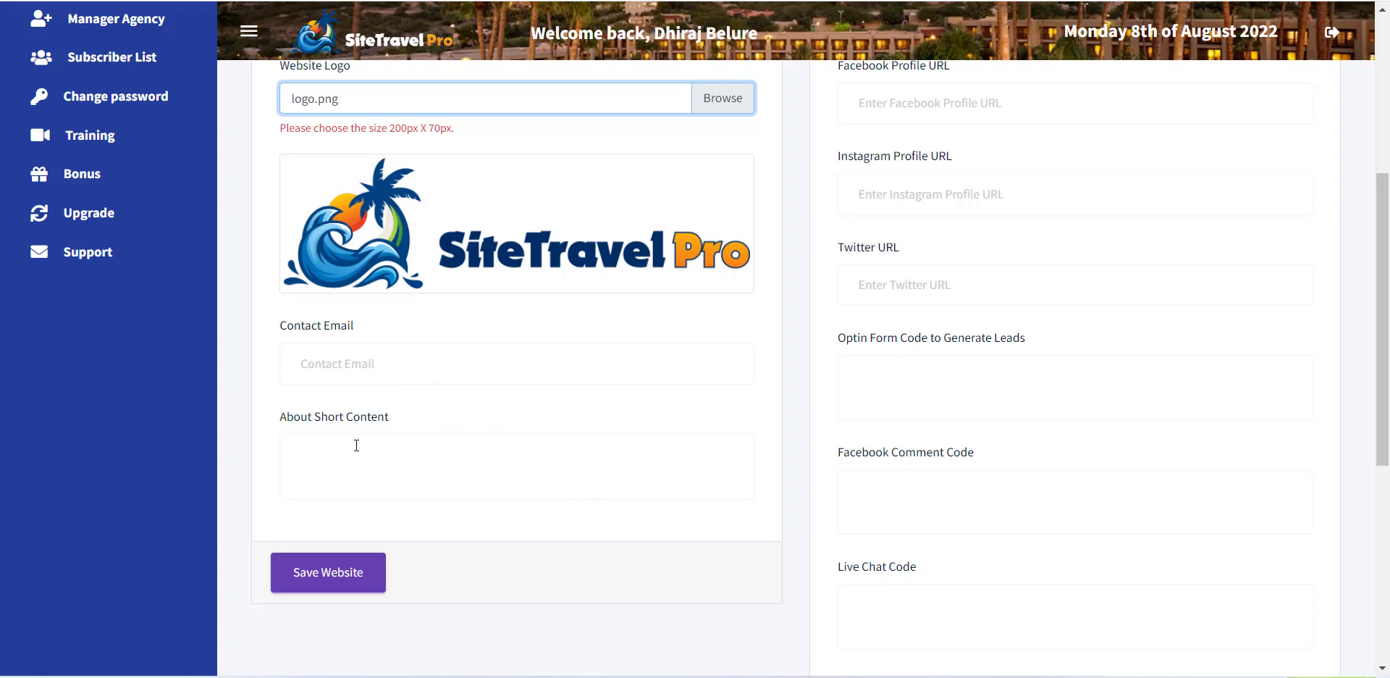
pyautogui.moveTo(690, 555)
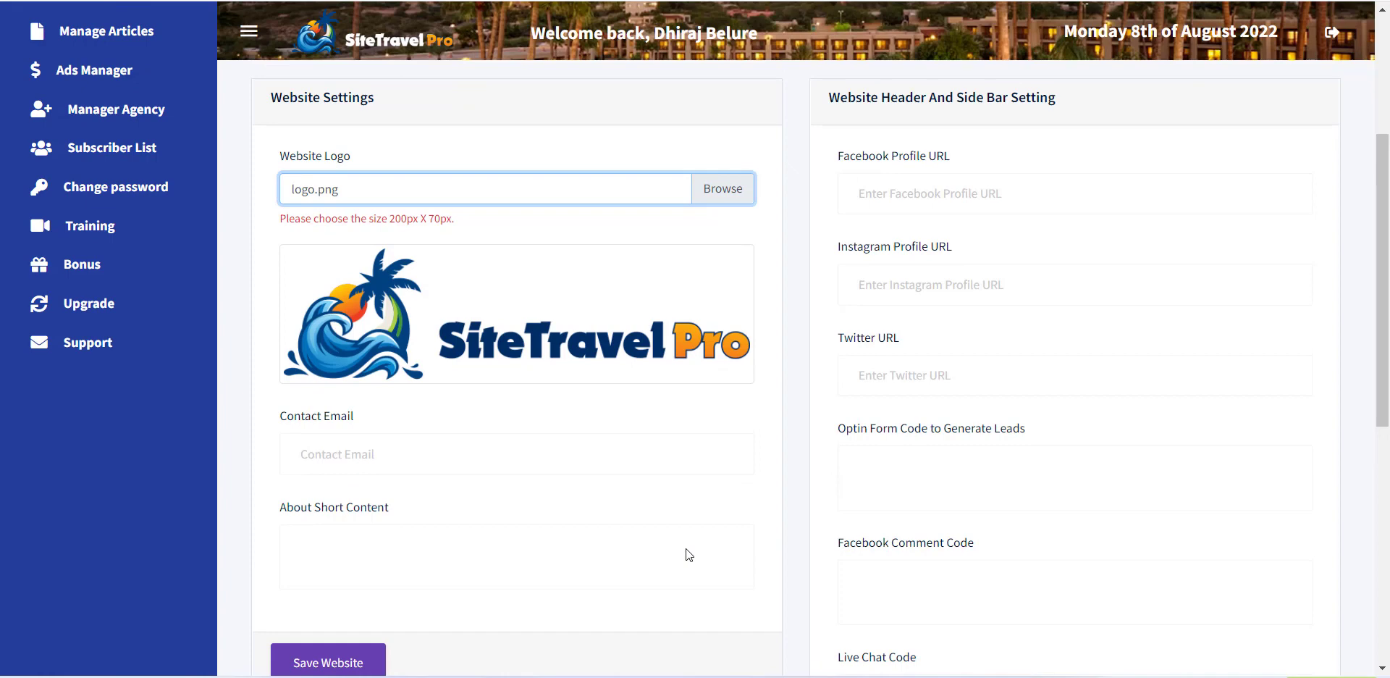
pyautogui.moveTo(824, 421)
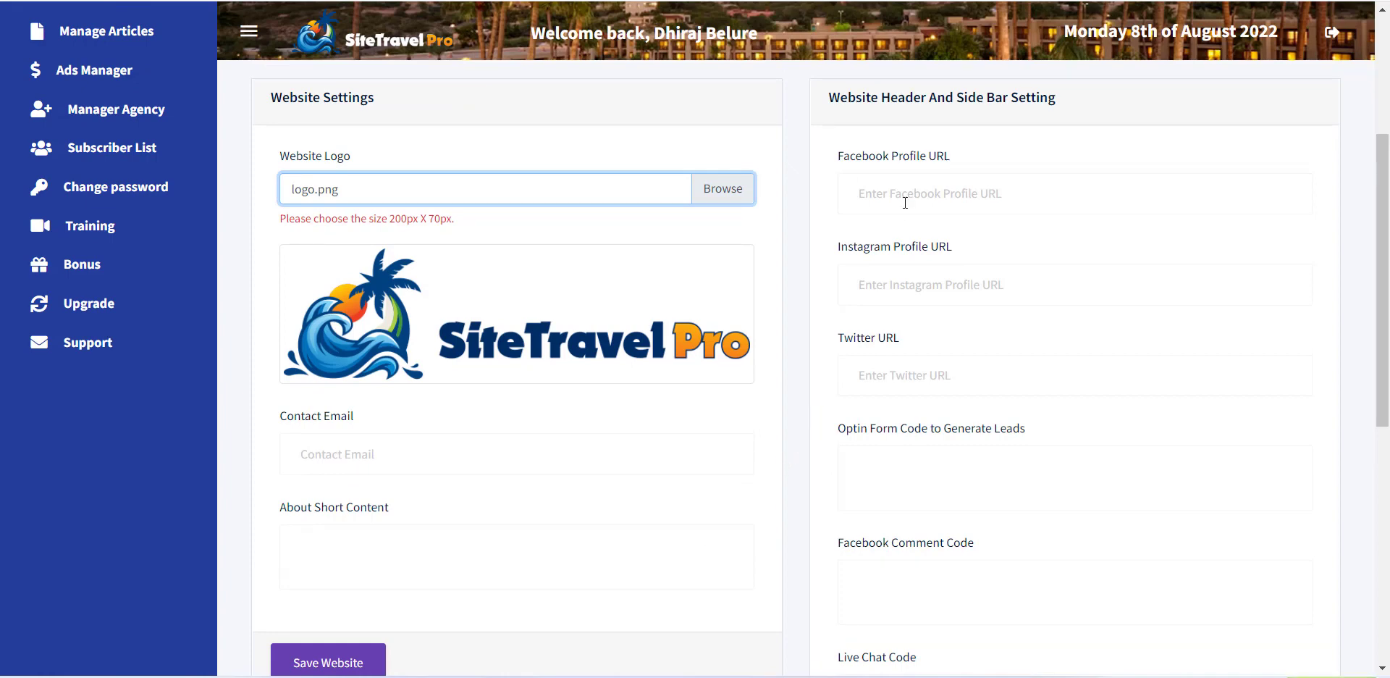
pyautogui.moveTo(866, 294)
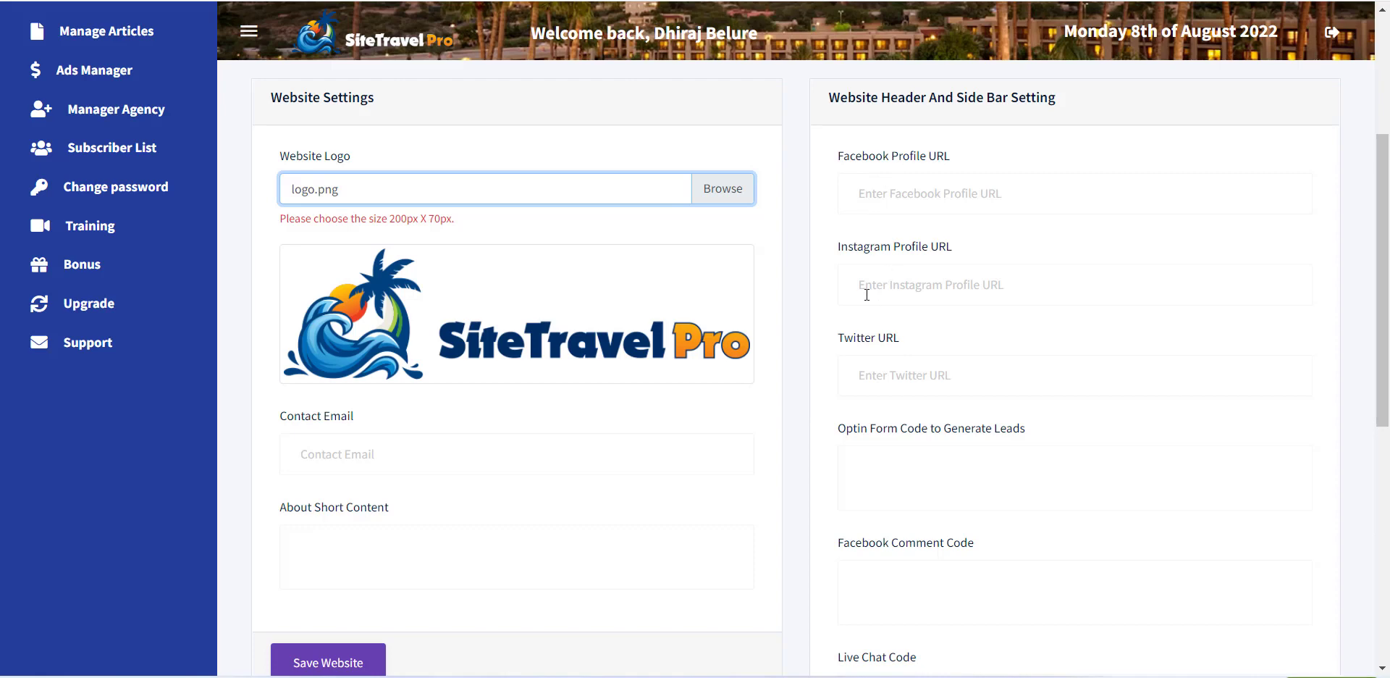
pyautogui.click(1074, 193)
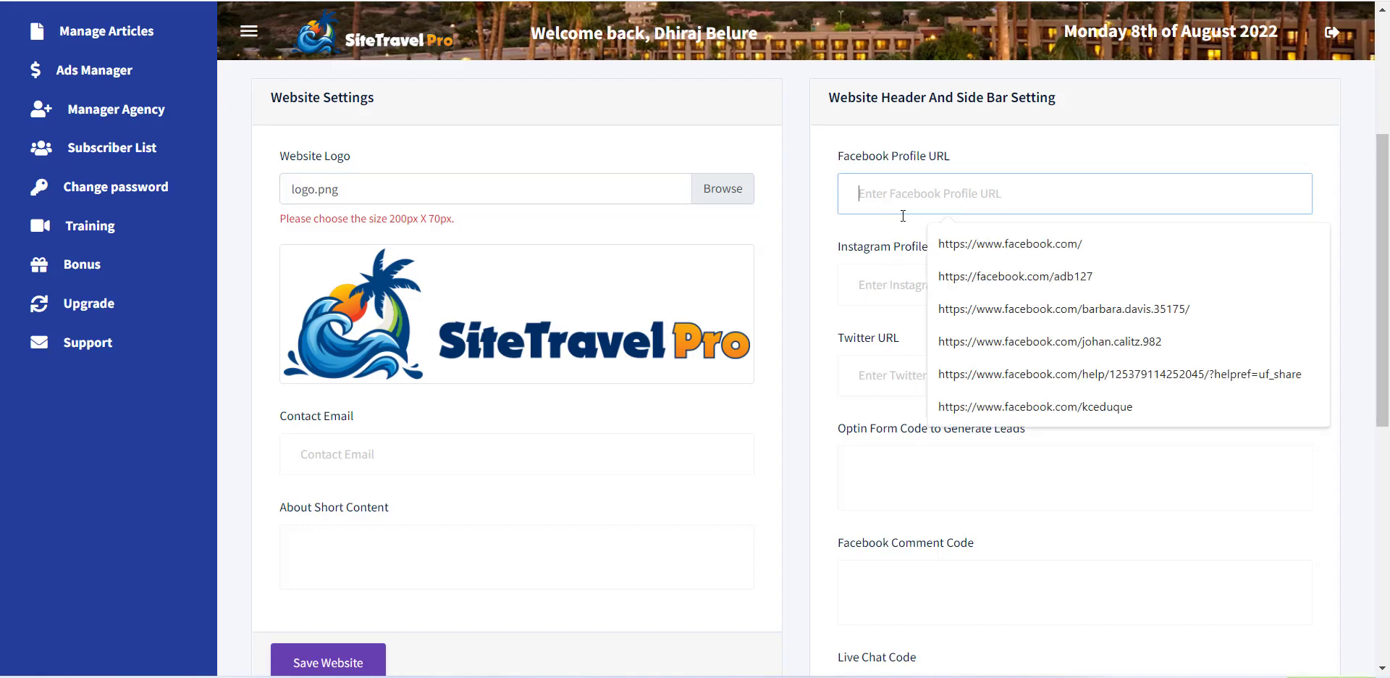
pyautogui.scroll(-3)
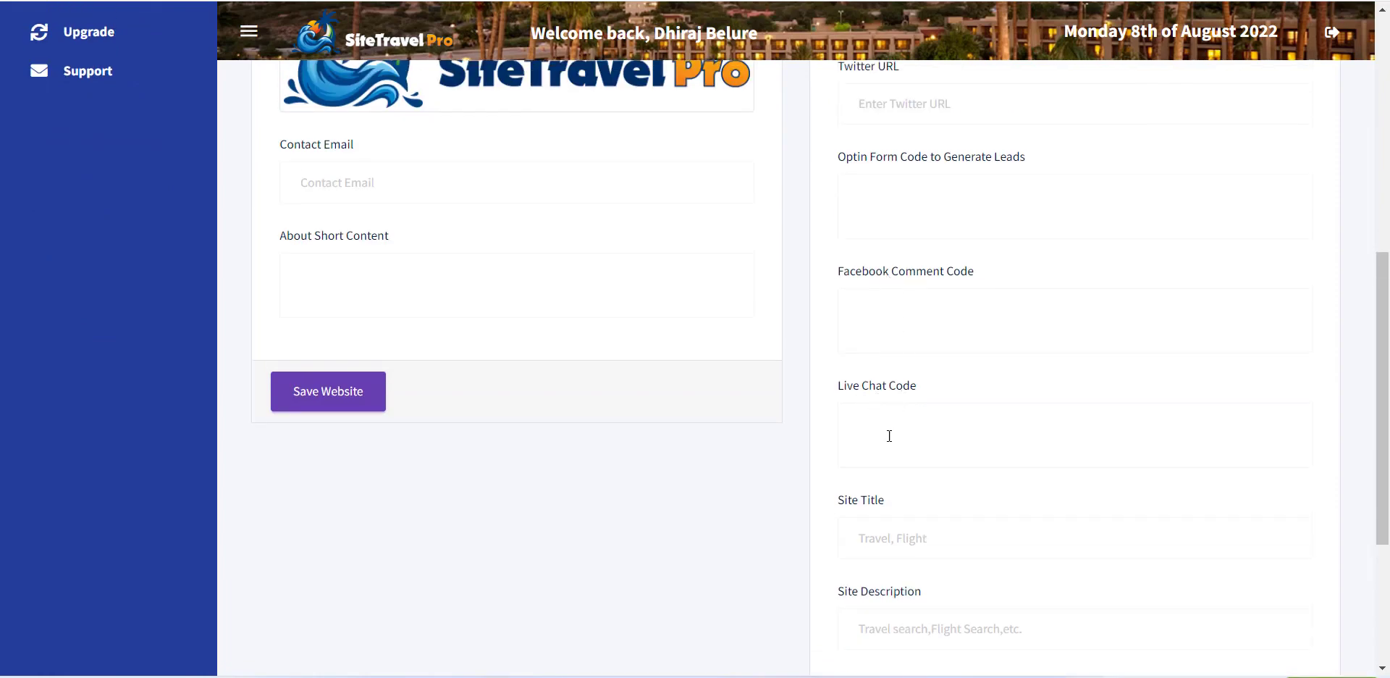
pyautogui.moveTo(884, 611)
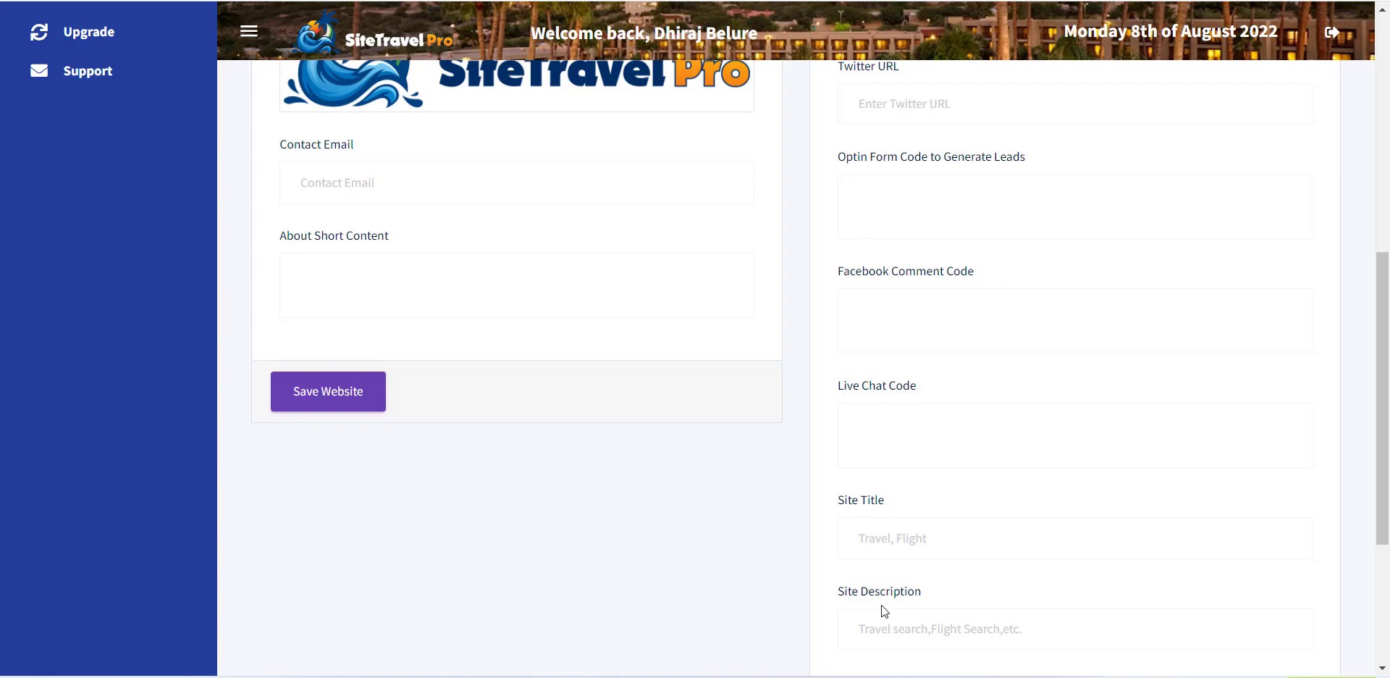
pyautogui.scroll(-3)
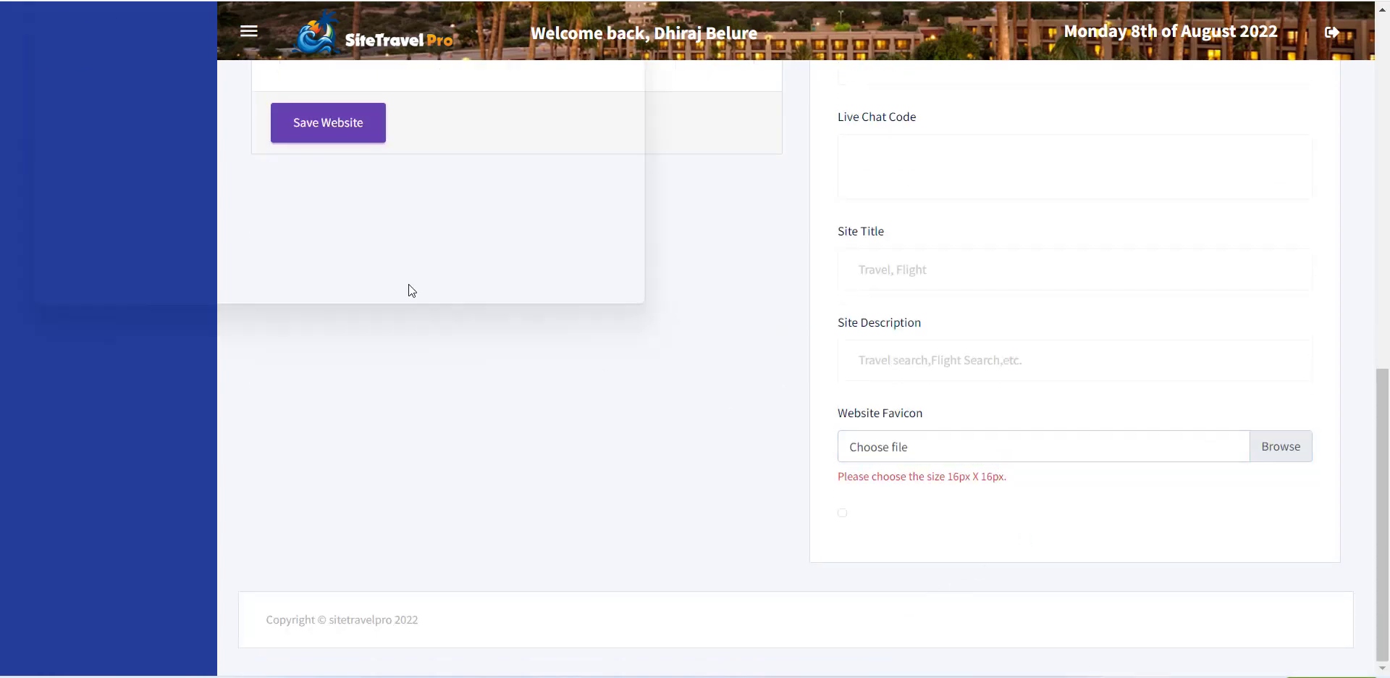
pyautogui.click(1280, 446)
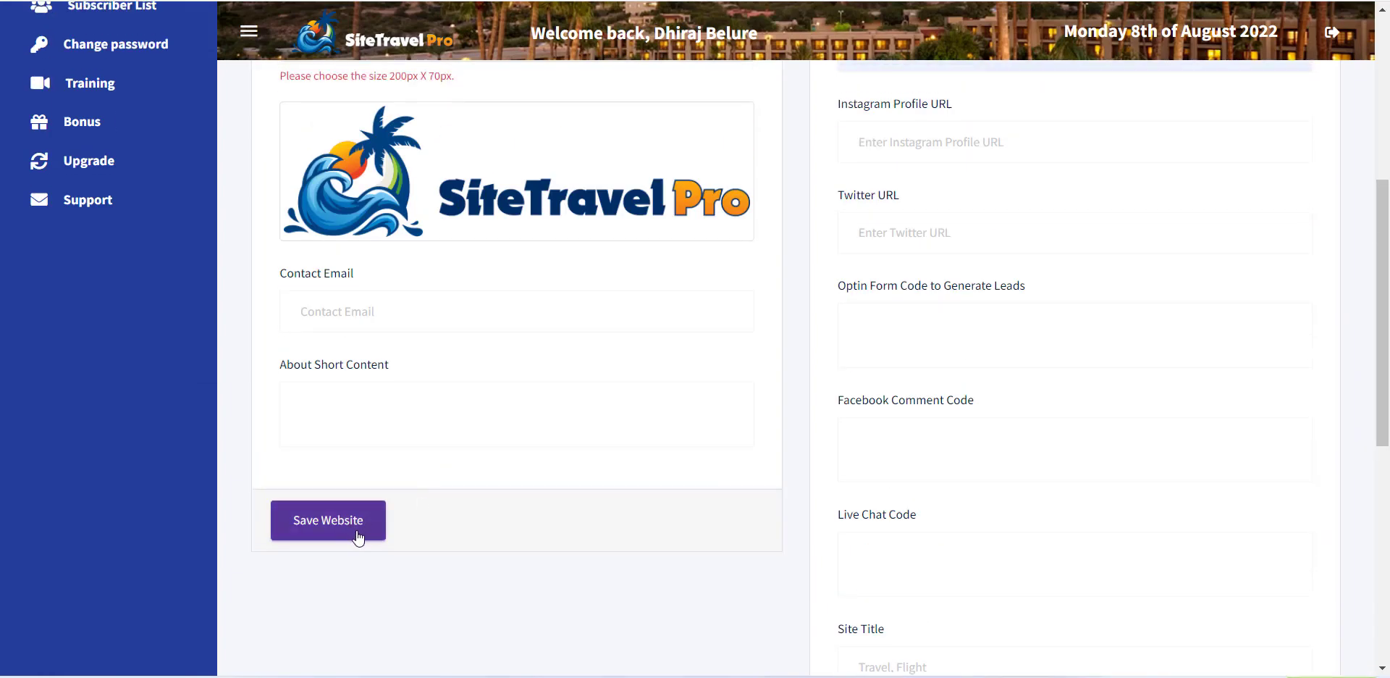
# - Save Website with the new logo, returning to the domain list
pyautogui.click(327, 520)
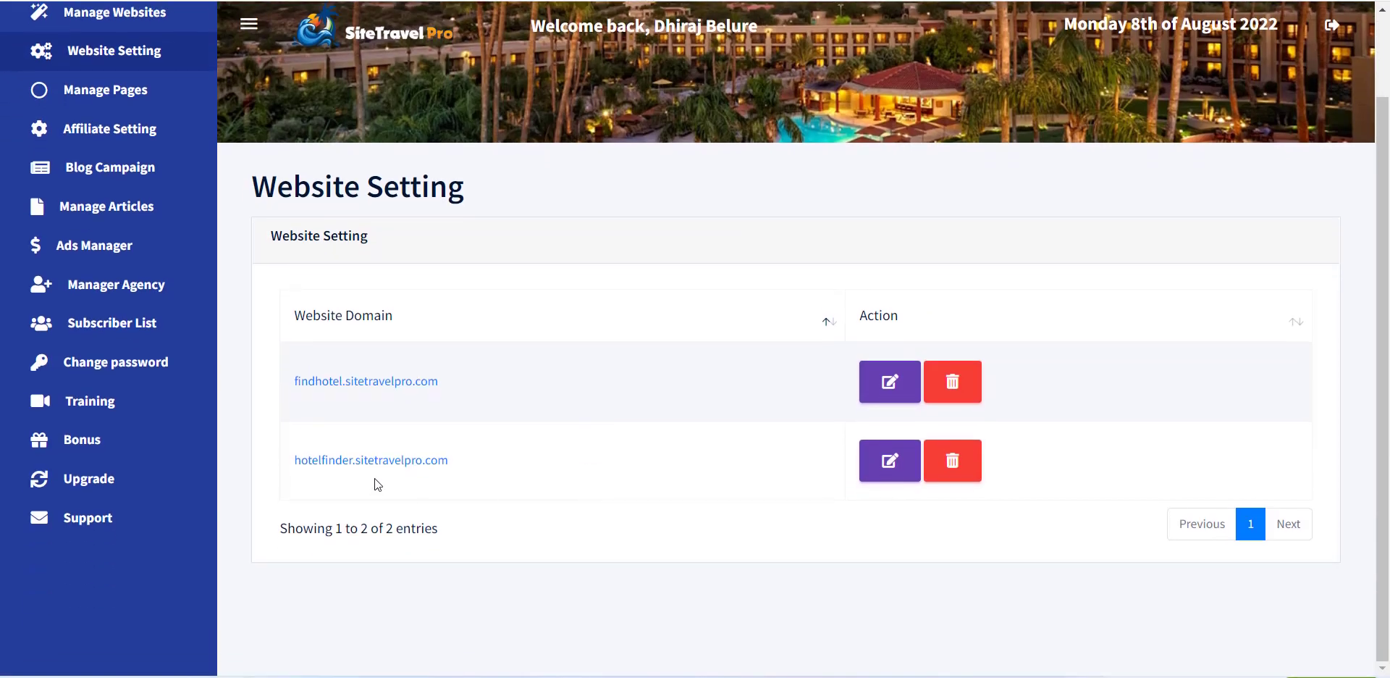
pyautogui.moveTo(533, 489)
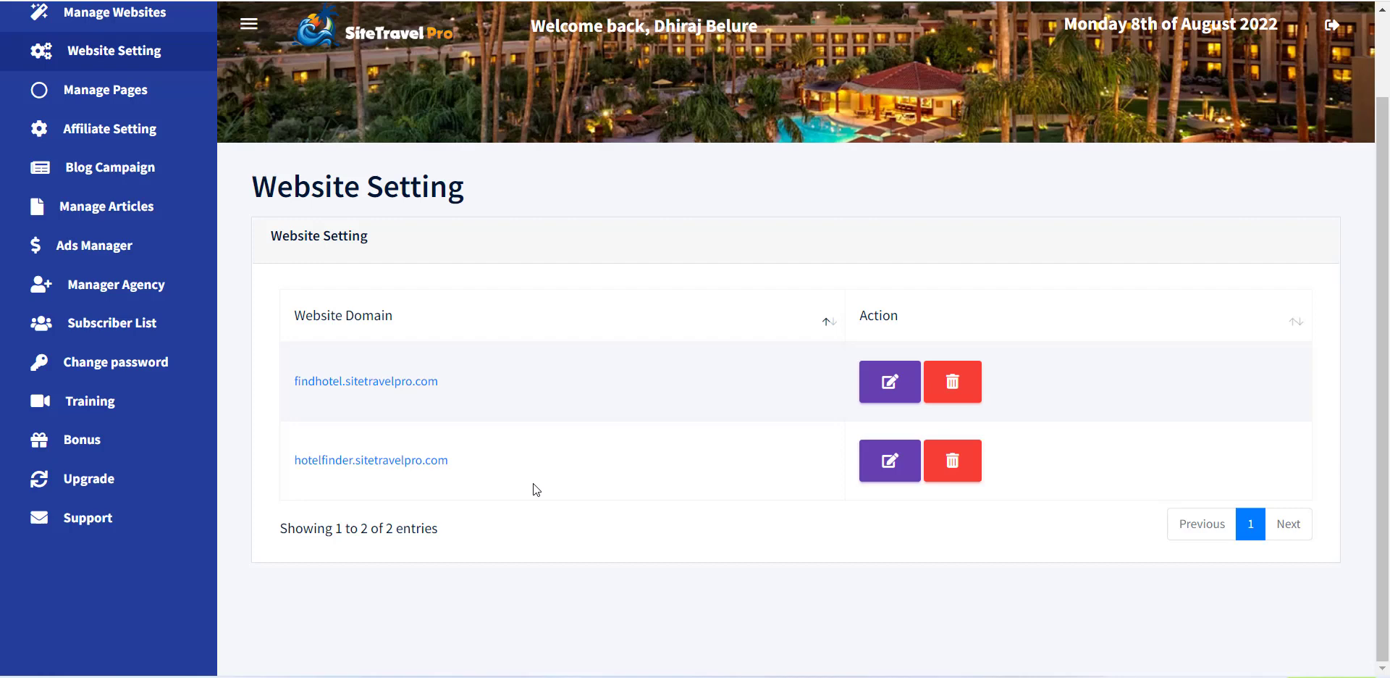